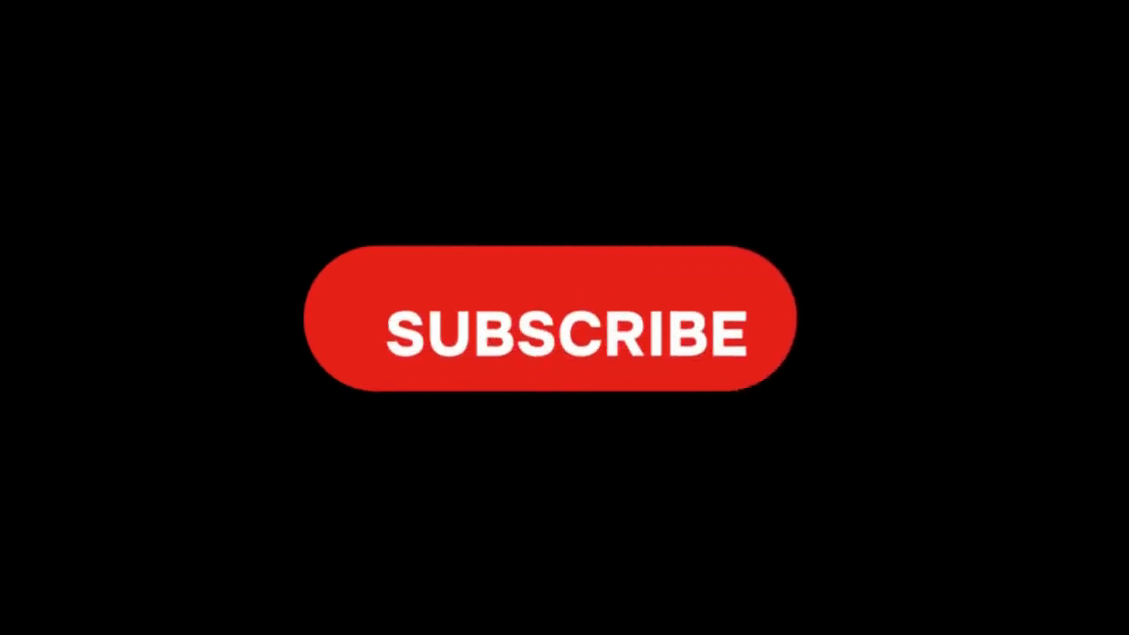
# Step: Switch the red SUBSCRIBE button to its grey SUBSCRIBED state on the black outro screen
pyautogui.click(547, 318)
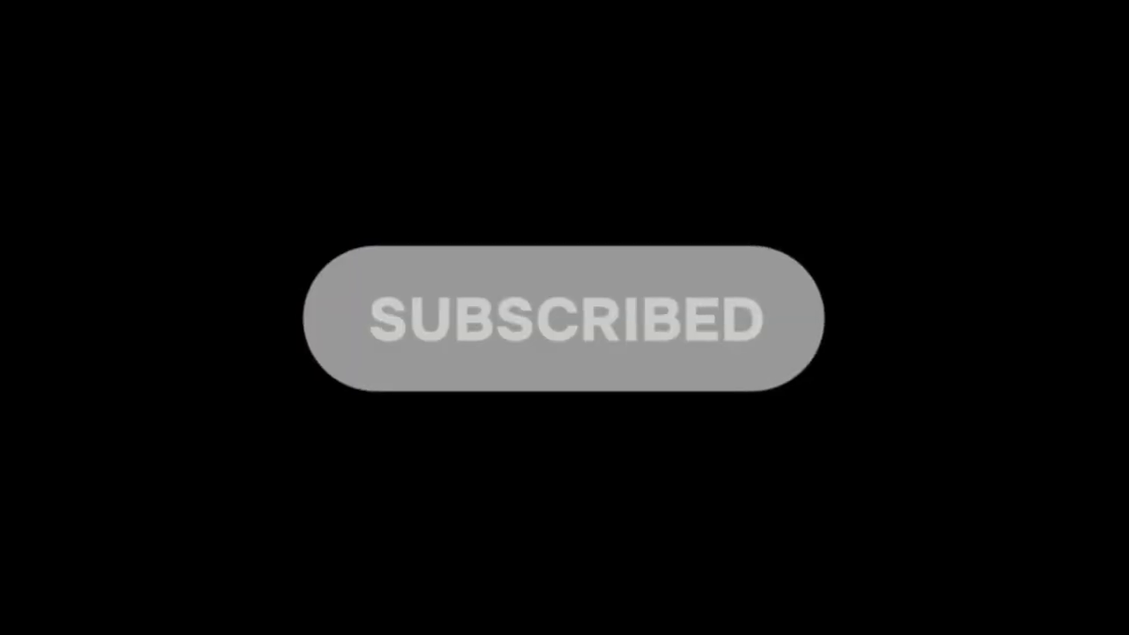